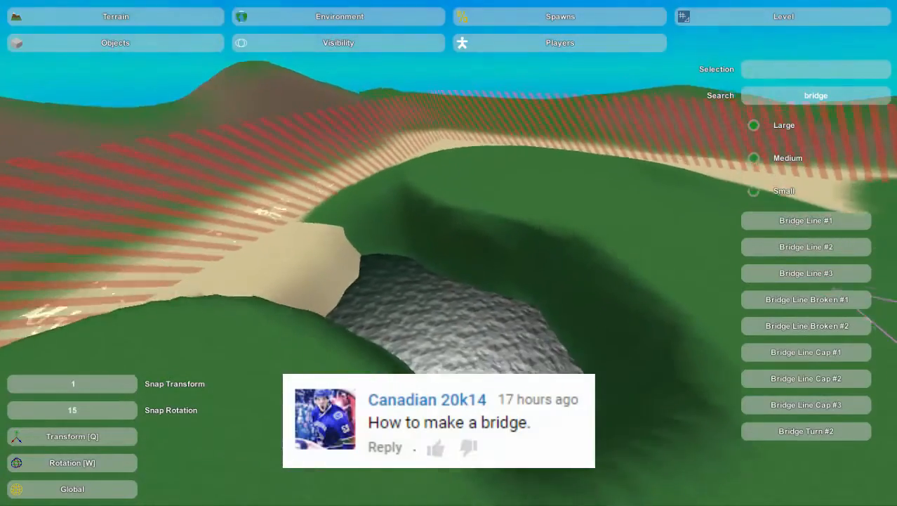
# - Find Bridge Line #1 via the 'bridge' search and place it near the ravine
pyautogui.click(806, 220)
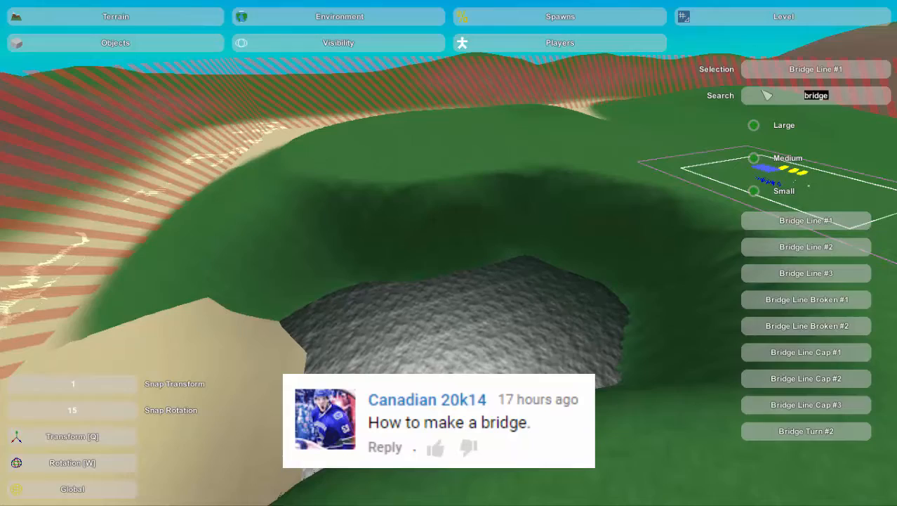
pyautogui.write('doc')
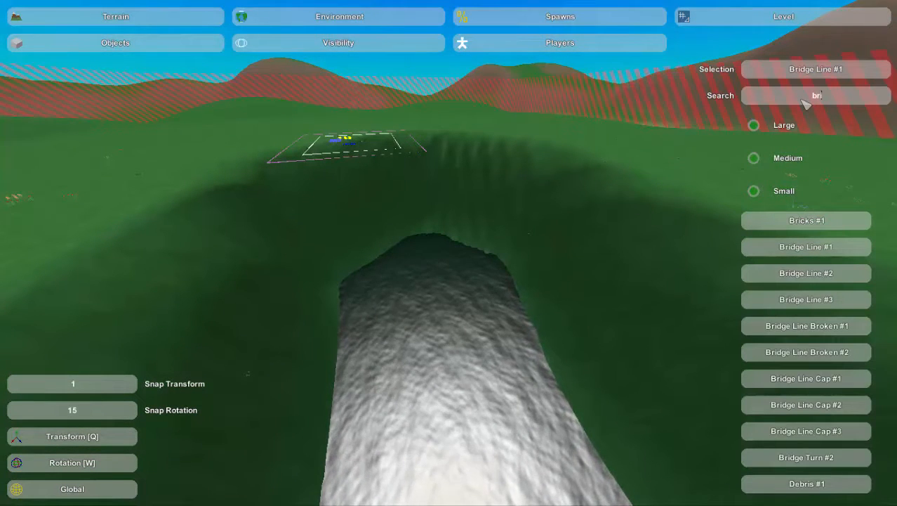
pyautogui.write('idge')
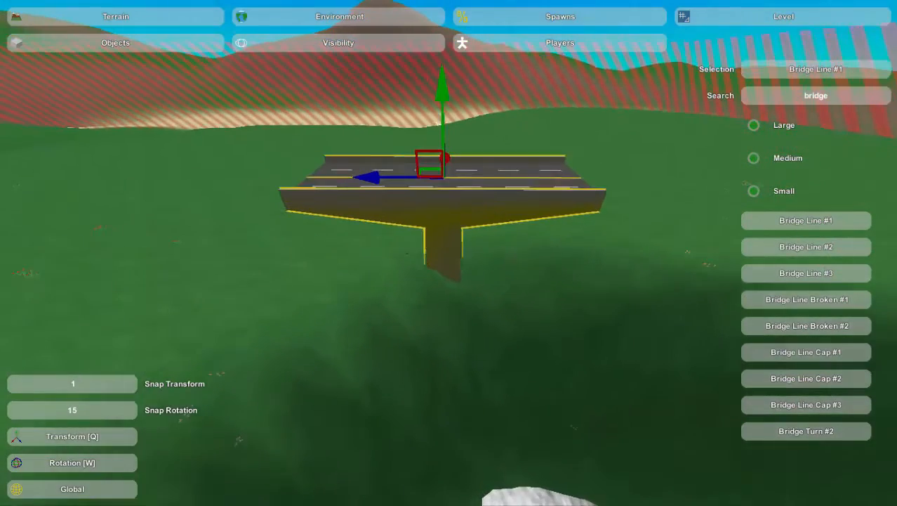
# - Place a Bridge Line #2 piece beside the first deck section, then pick Bridge Line #3
pyautogui.click(807, 246)
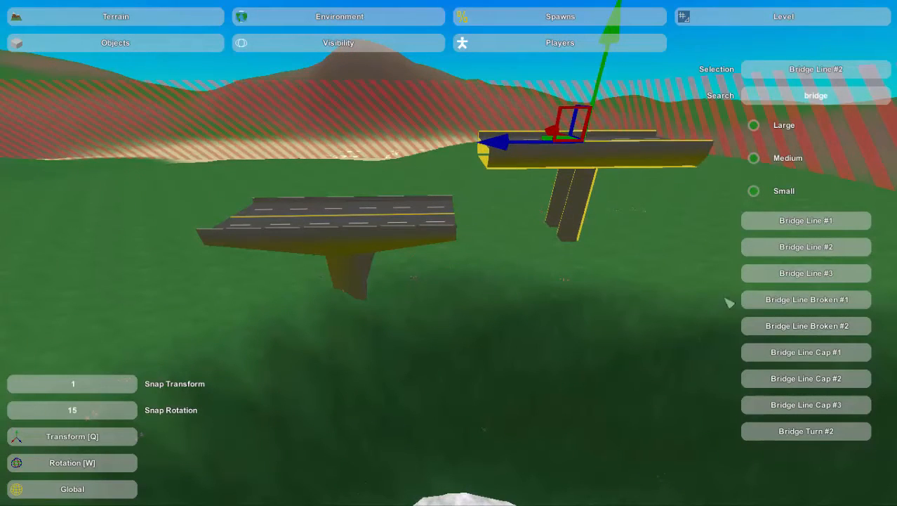
pyautogui.click(806, 273)
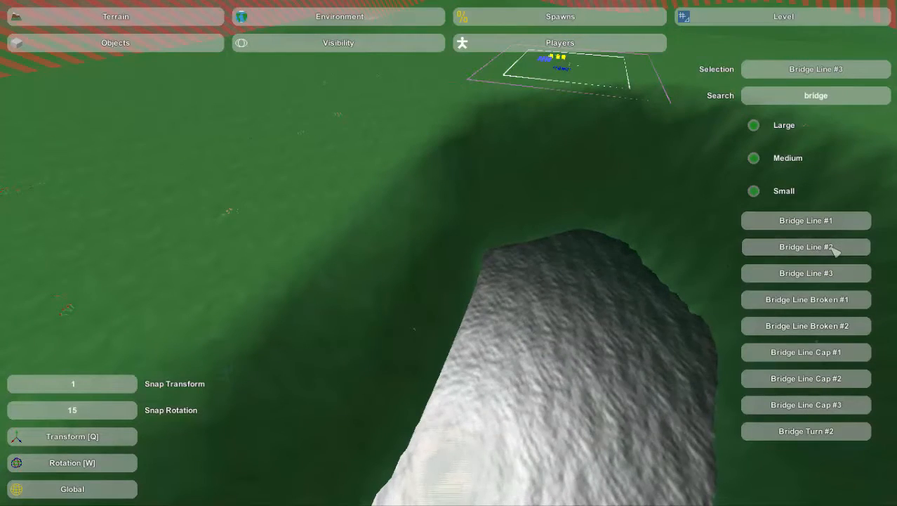
# - Place Bridge Line #2 at the ravine edge and rotate it with Rotation [W]
pyautogui.click(806, 246)
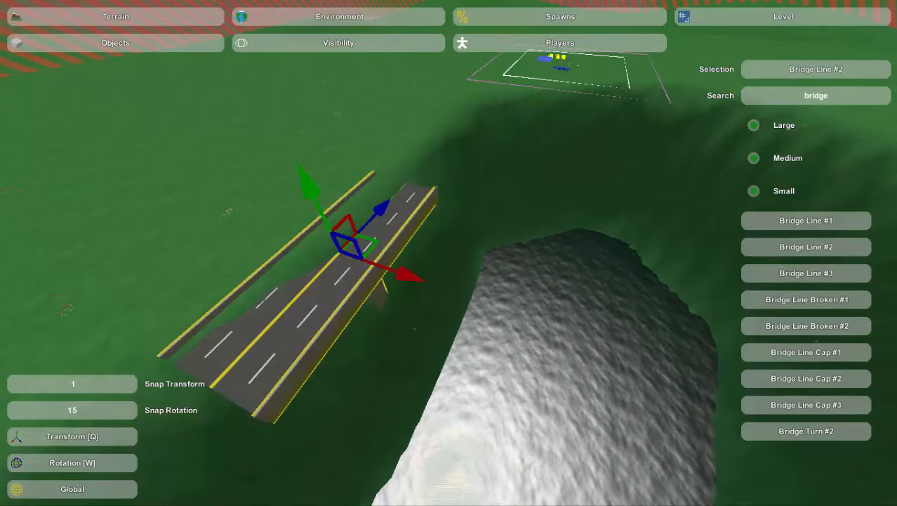
pyautogui.click(72, 462)
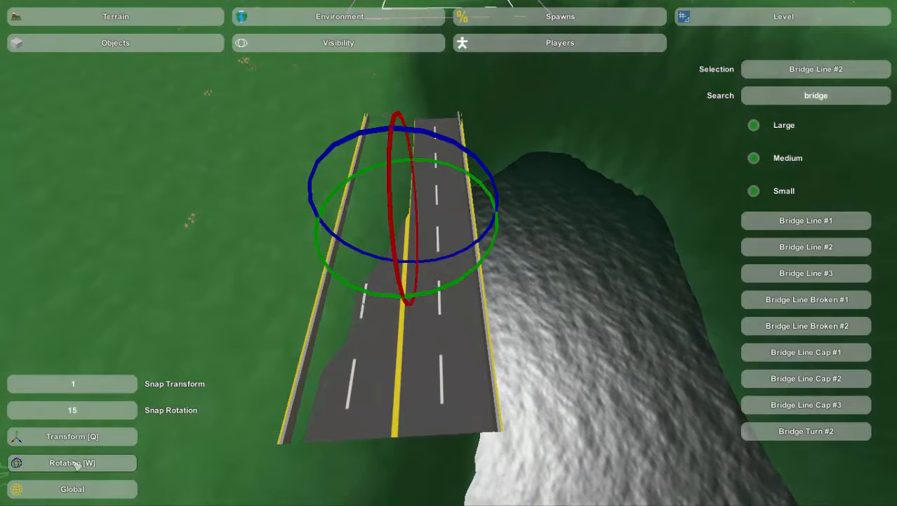
pyautogui.moveTo(72, 463)
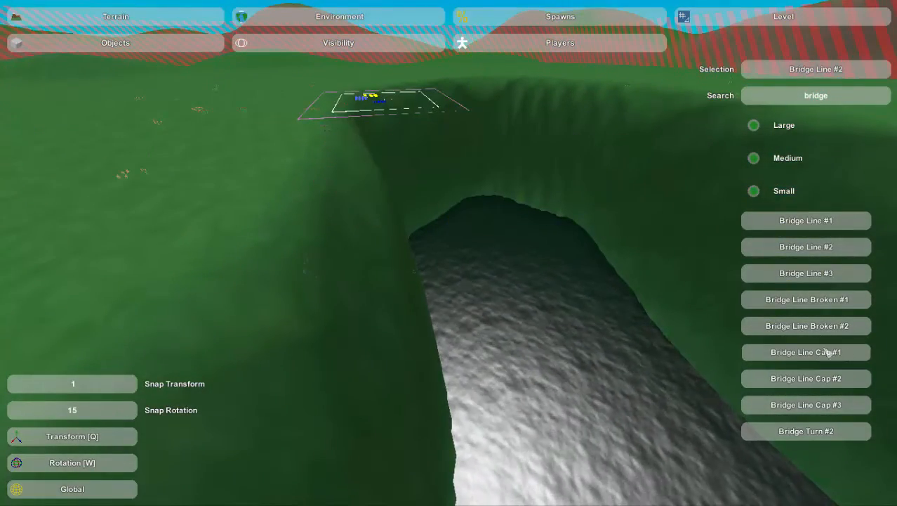
# - Place Bridge Line Cap #1 on the ravine edge and set the coordinate mode to Local
pyautogui.click(806, 351)
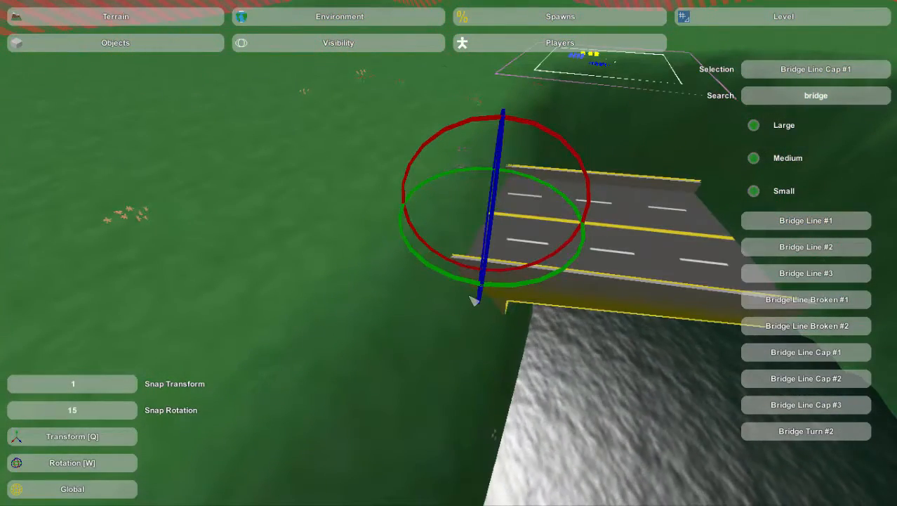
pyautogui.click(71, 436)
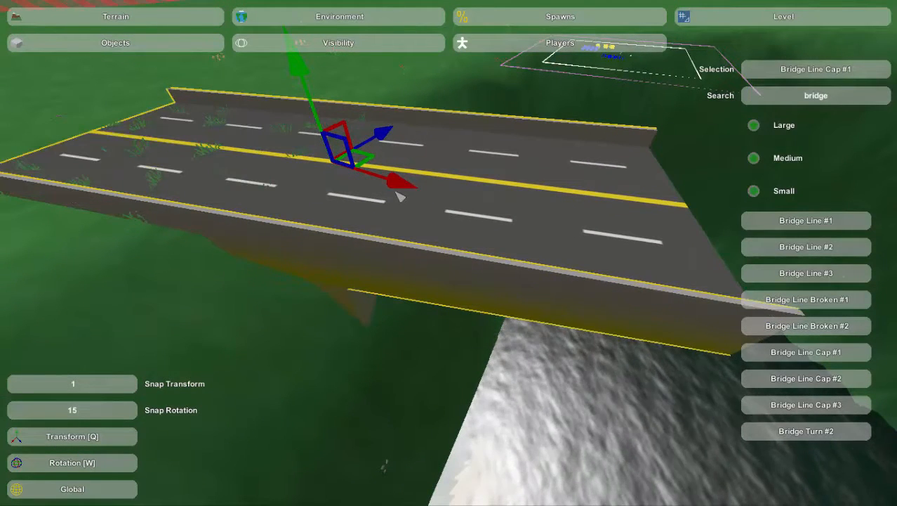
pyautogui.click(72, 488)
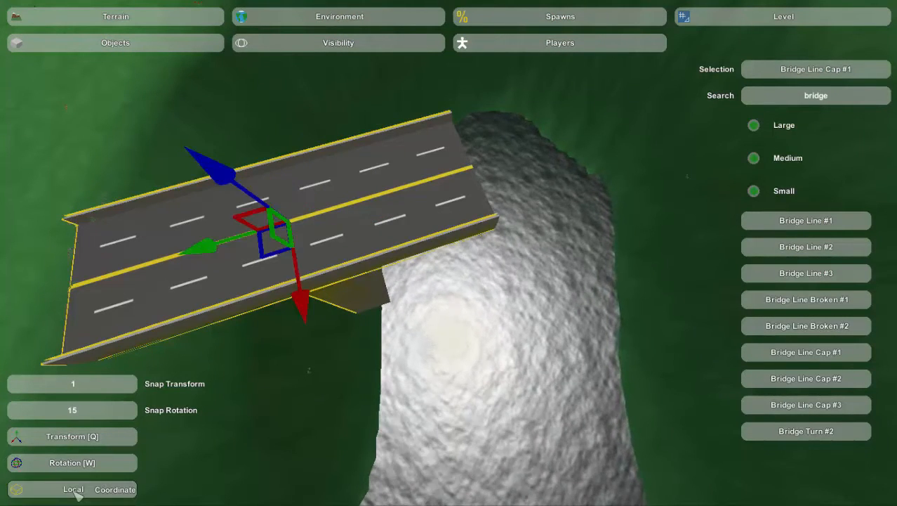
pyautogui.click(72, 490)
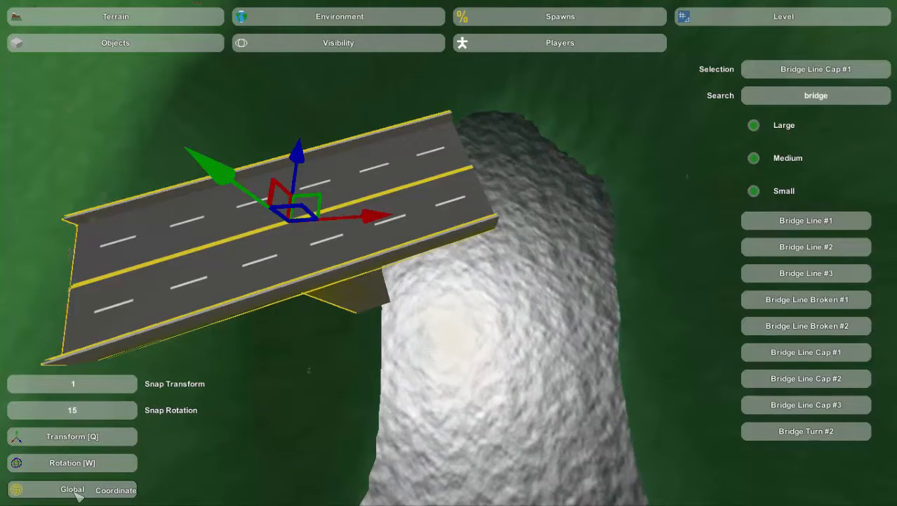
pyautogui.click(72, 488)
pyautogui.write('5')
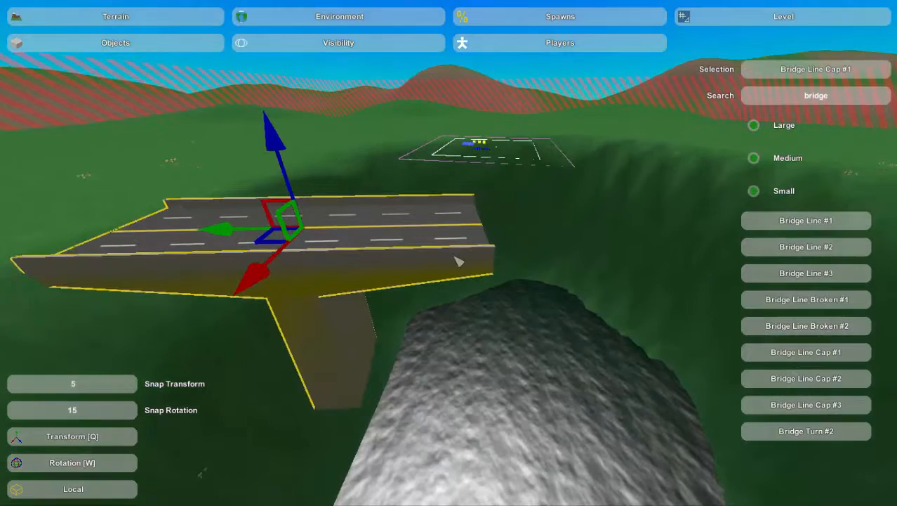
pyautogui.moveTo(231, 232)
pyautogui.write('2')
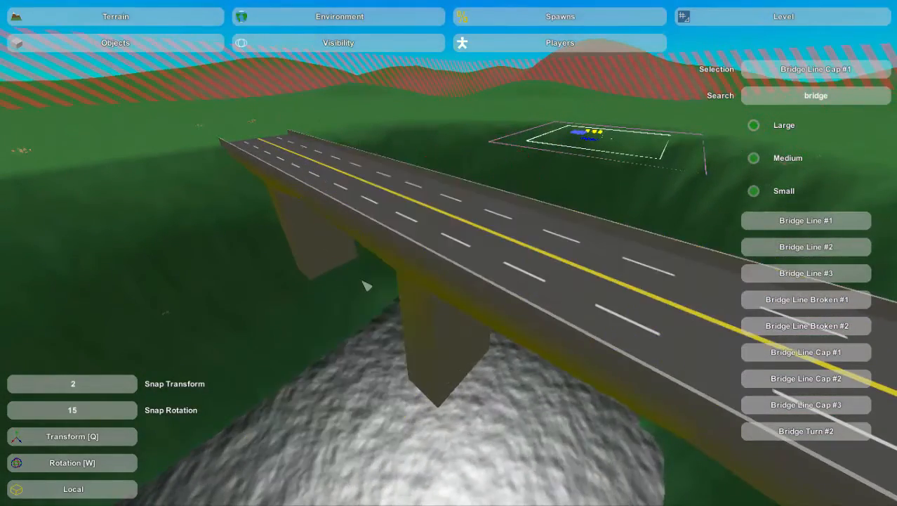
# - Move the far Bridge Line Cap #1 onto the opposite bank with Snap Transform 2
pyautogui.click(71, 462)
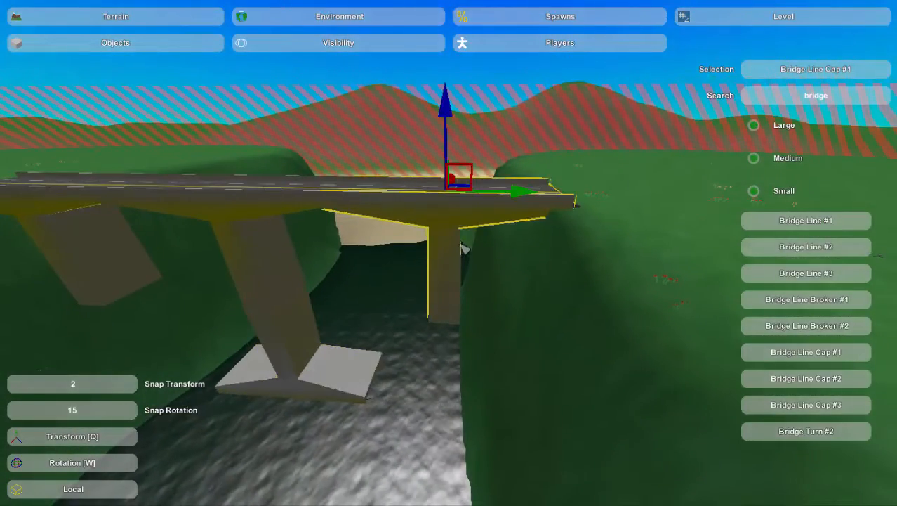
# - Adjust the near Bridge Line Cap #1 so both bridge ends rest on the banks
pyautogui.click(71, 462)
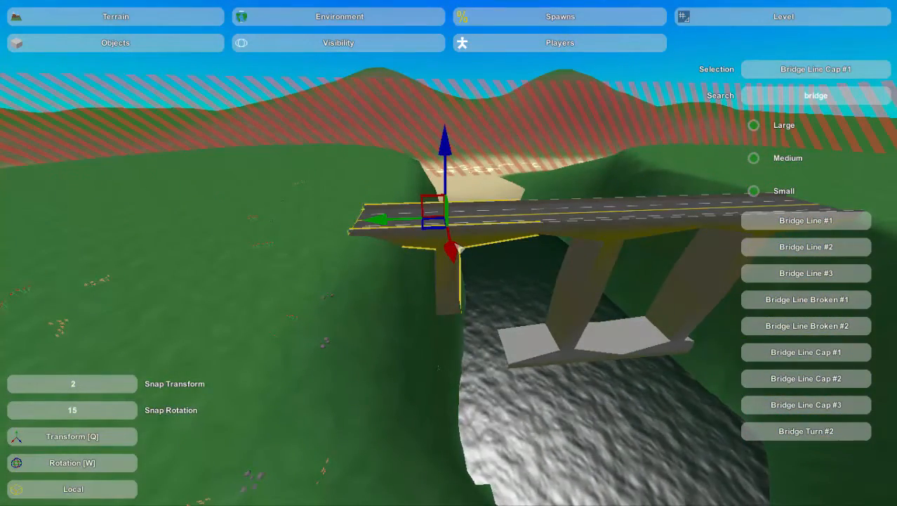
pyautogui.click(72, 462)
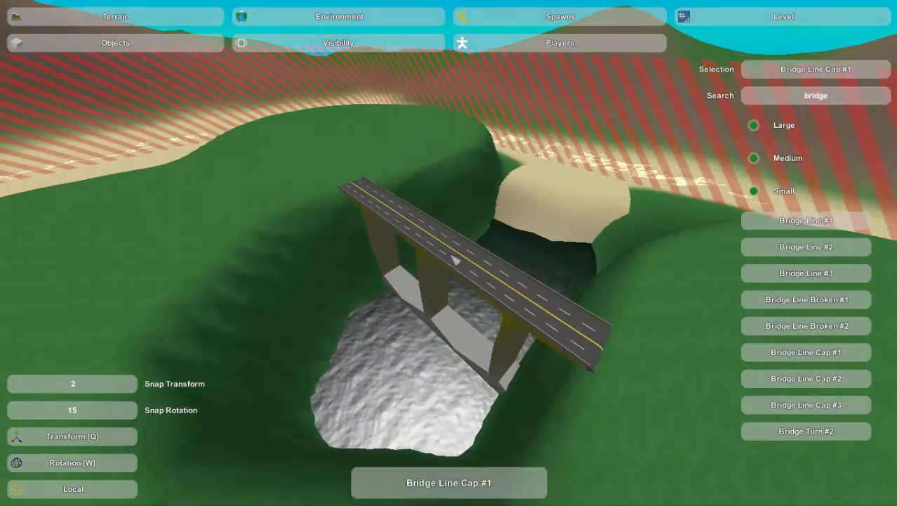
# - Open the Terrain submenu, then return to the top-level editor menu
pyautogui.click(115, 16)
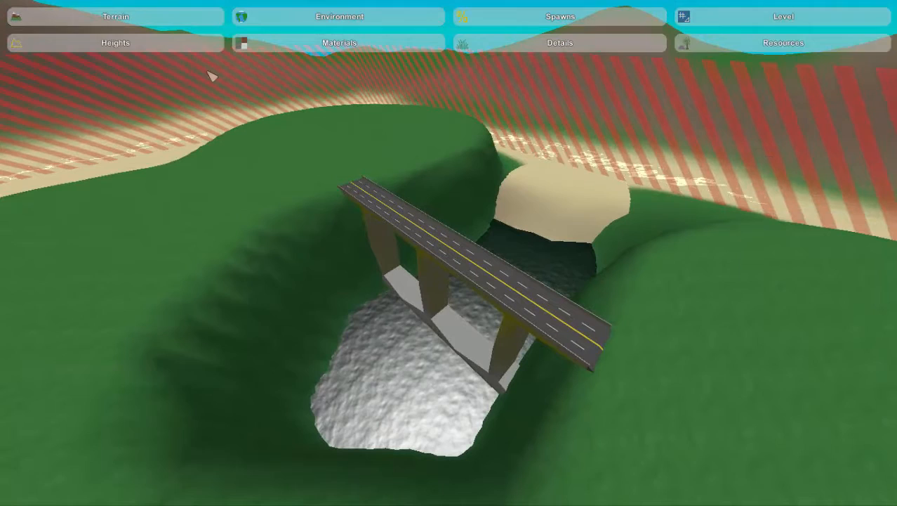
pyautogui.click(115, 43)
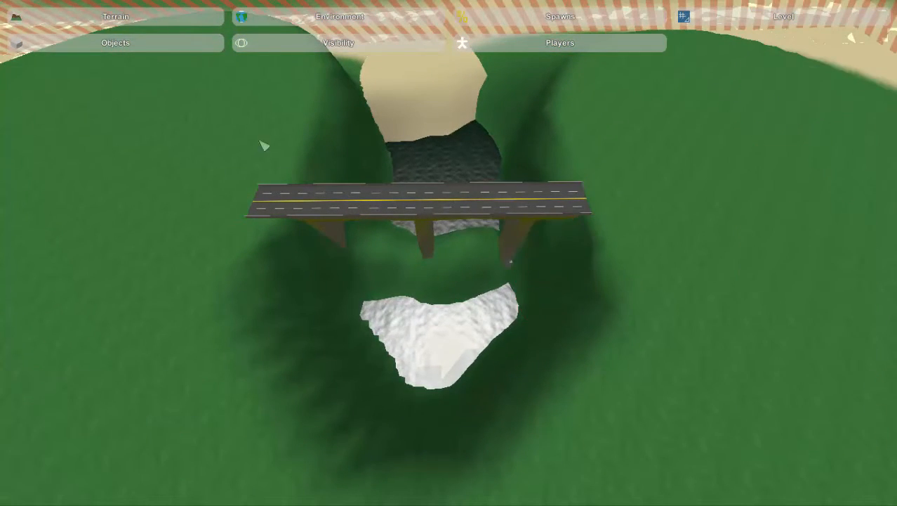
# - Open Terrain > Heights briefly, then reopen the Objects list with the bridge search
pyautogui.click(115, 17)
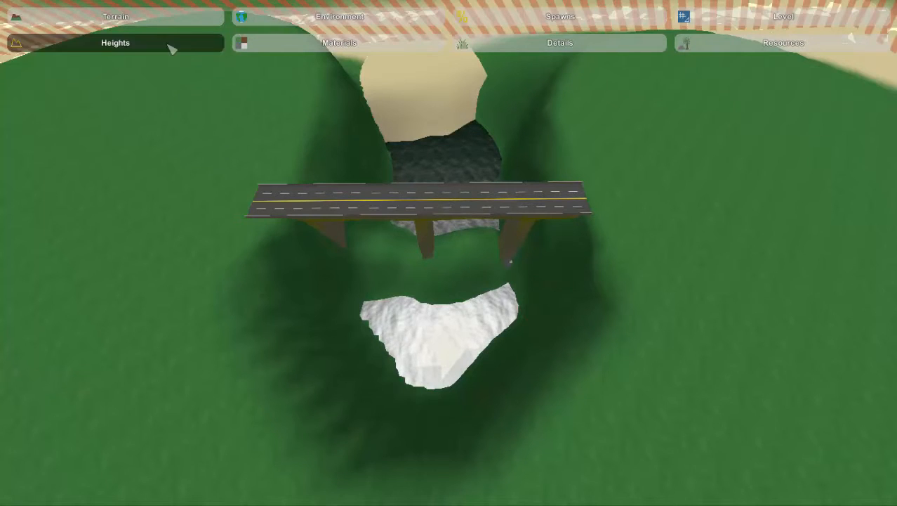
pyautogui.click(115, 42)
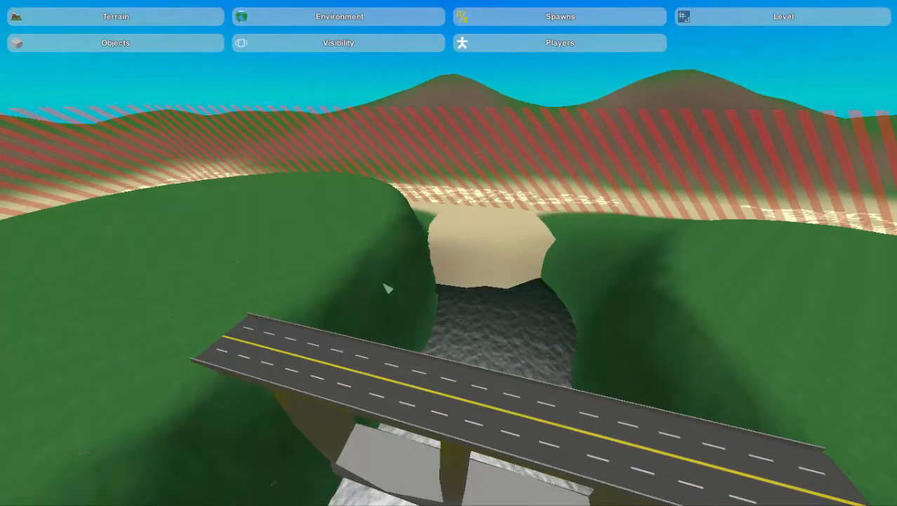
pyautogui.click(115, 43)
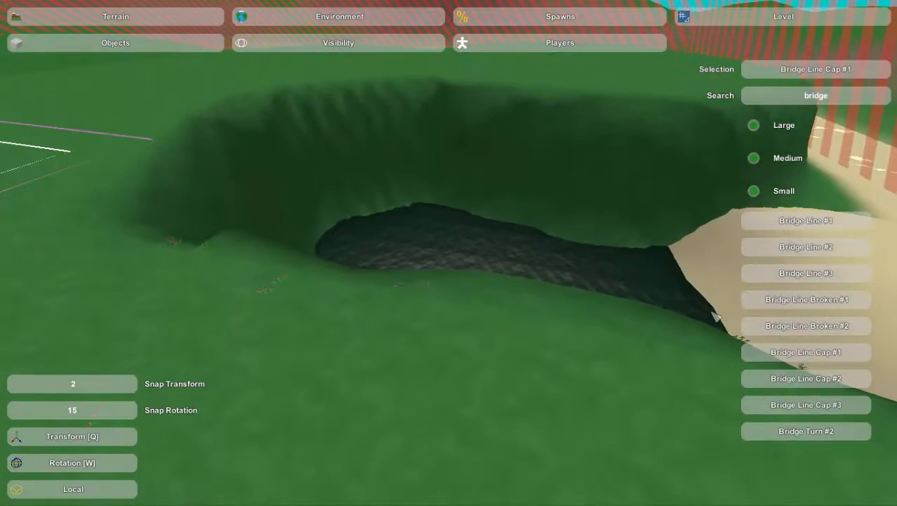
pyautogui.moveTo(806, 246)
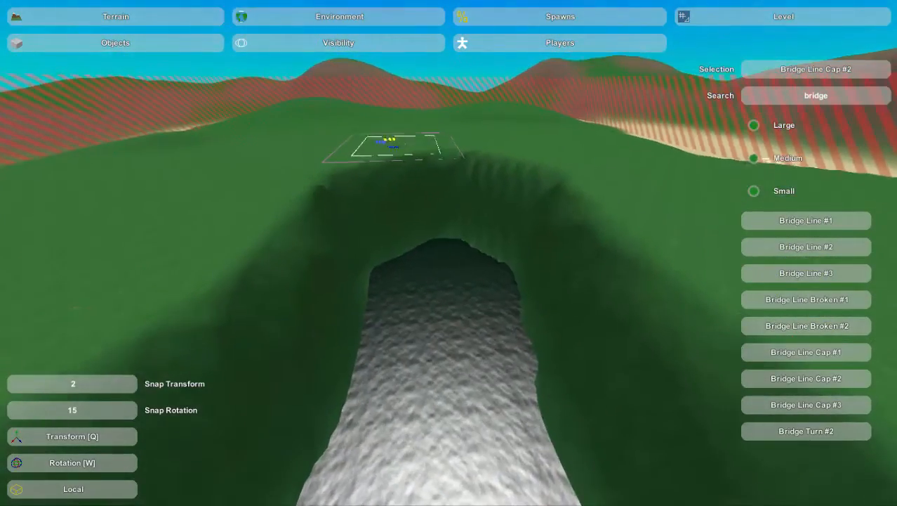
# - Place Bridge Line #2 at the ravine edge and adjust its position and rotation
pyautogui.click(806, 247)
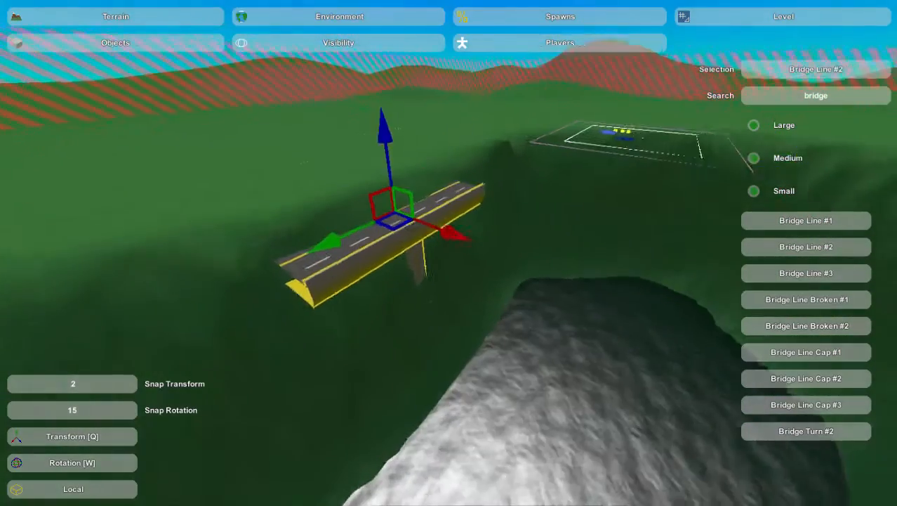
pyautogui.click(72, 462)
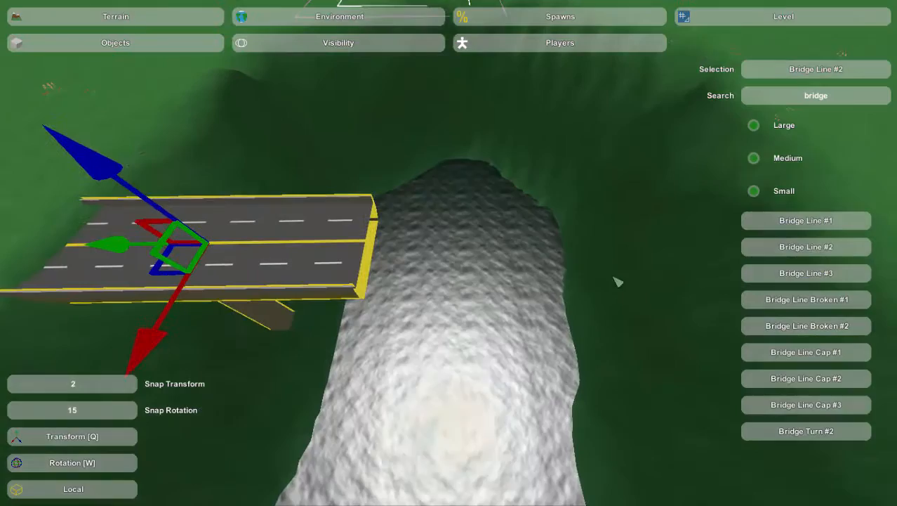
pyautogui.click(806, 431)
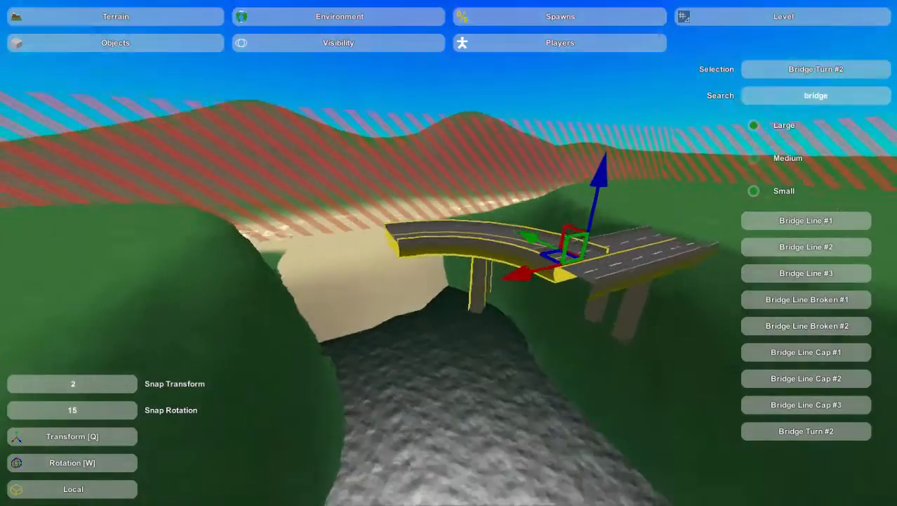
# - Snap the Bridge Turn #2 curve against the end of the straight deck section
pyautogui.click(72, 463)
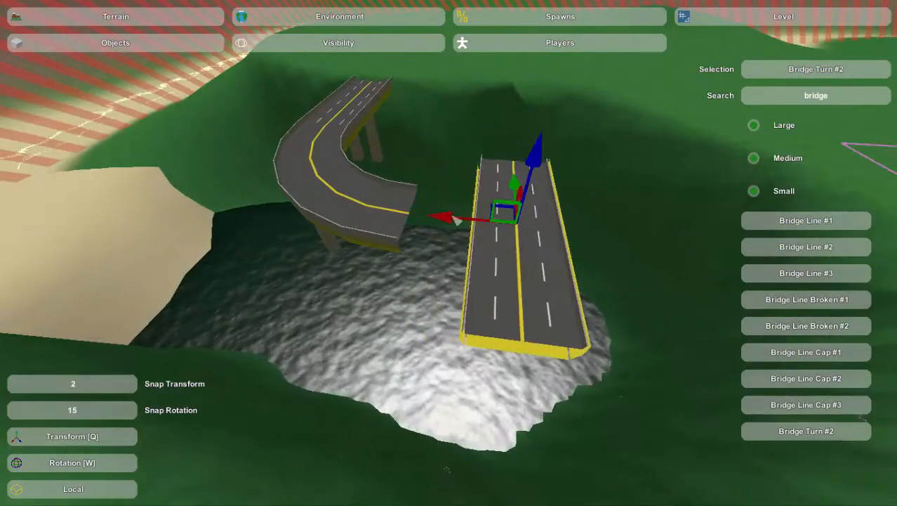
# - Align the straight deck with the curved turn piece so the road crosses the gorge
pyautogui.click(72, 462)
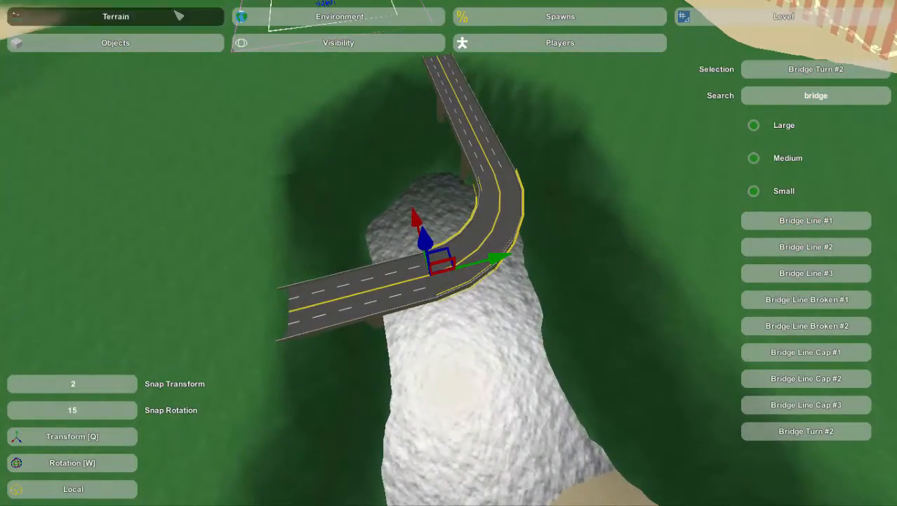
pyautogui.click(115, 16)
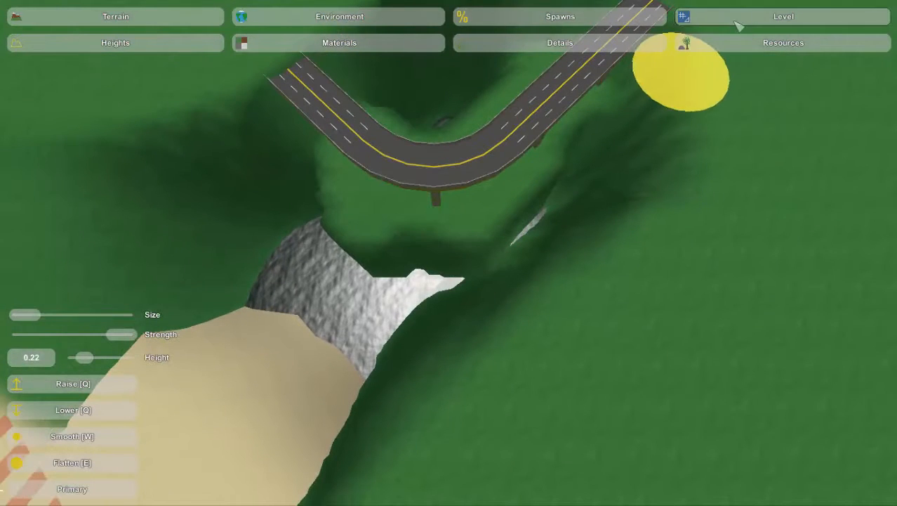
# - Return to the bridge object catalogue after raising the ground at the bridge end
pyautogui.click(783, 16)
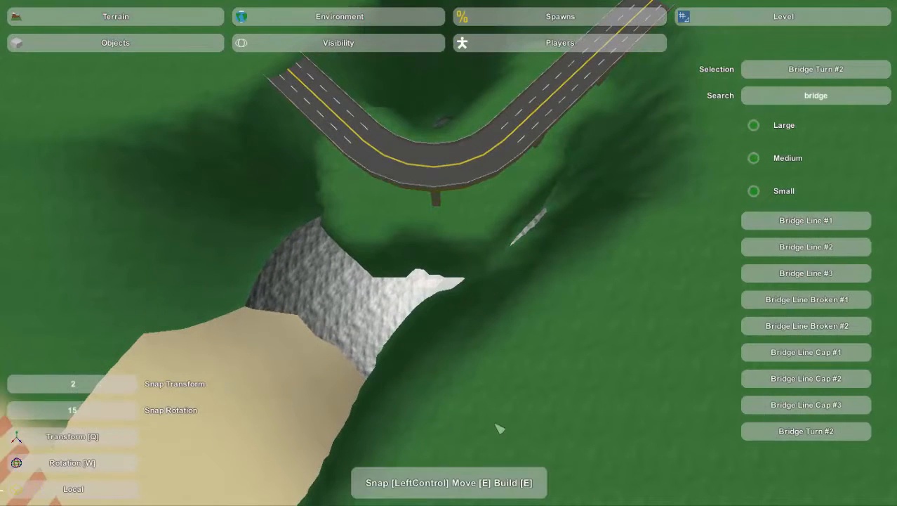
# - Filter the object catalogue with a 'dock' search to list Dock #1 and Dock #2
pyautogui.click(806, 325)
pyautogui.write('dock4')
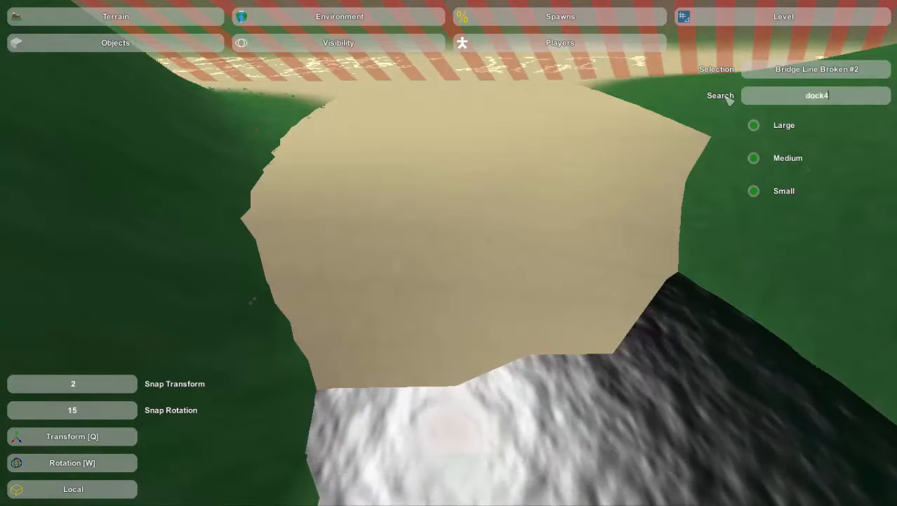
pyautogui.press('backspace')
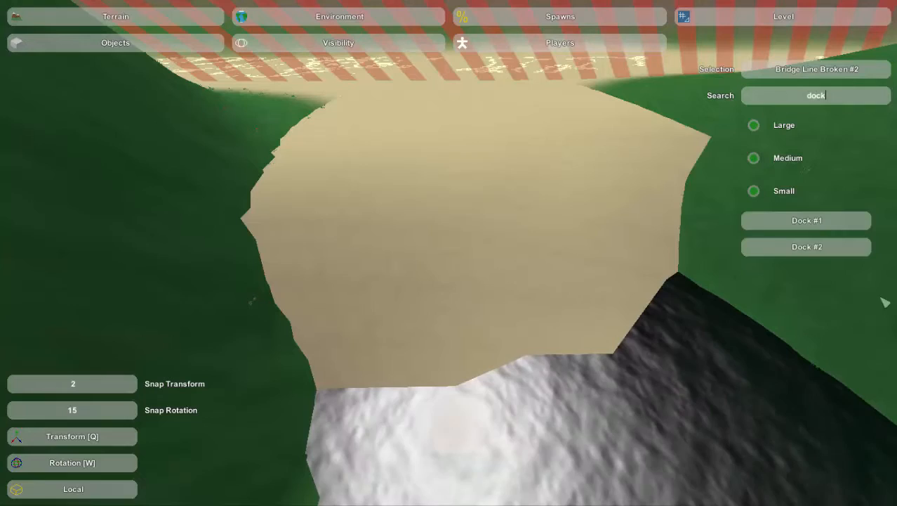
# - Select Dock #1 from the results and place it on the sandy shoreline
pyautogui.click(807, 219)
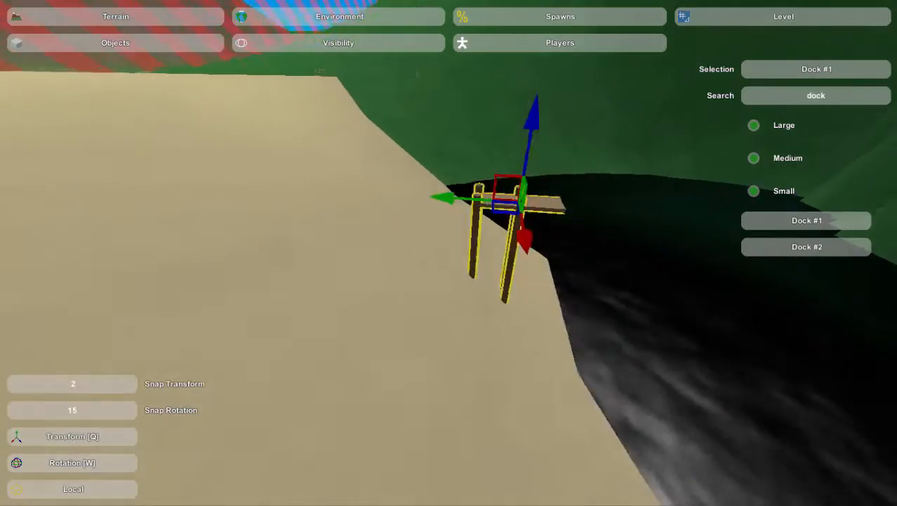
pyautogui.click(806, 247)
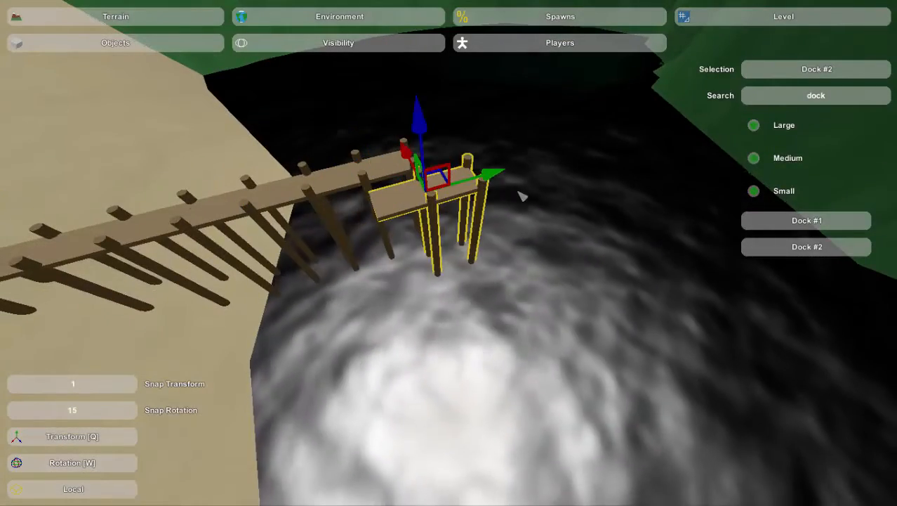
# - Switch to the Rotation tool for the Dock #2 platform at the pier's end
pyautogui.click(72, 462)
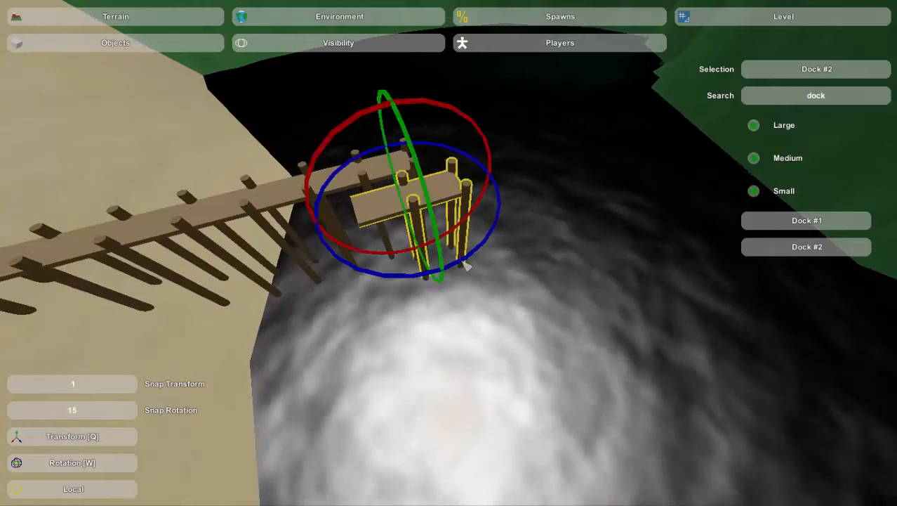